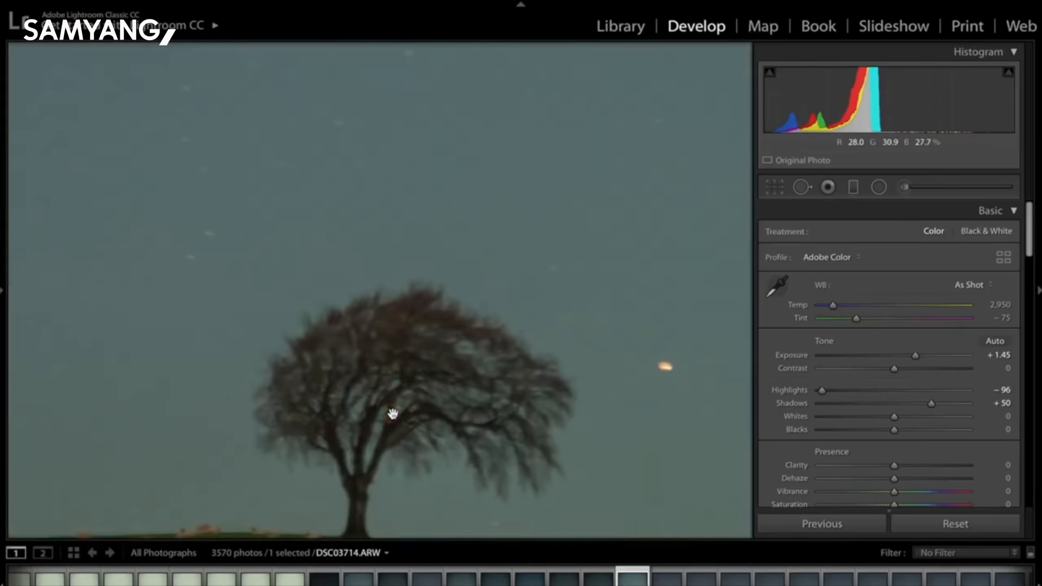
mouse_move(323, 261)
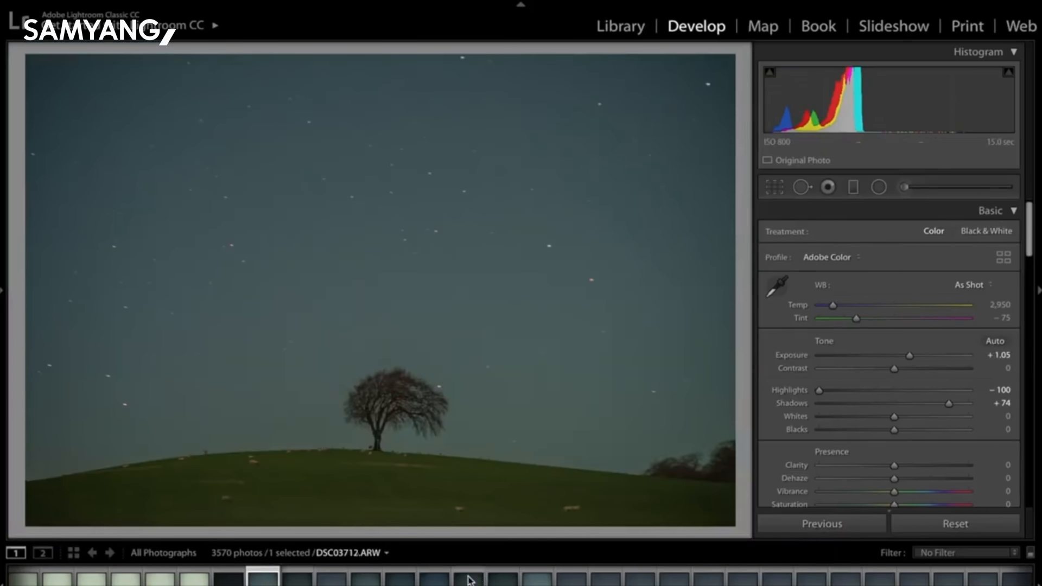
- Load DSC03714, the edited star shot above the lone tree, in Develop
click(532, 577)
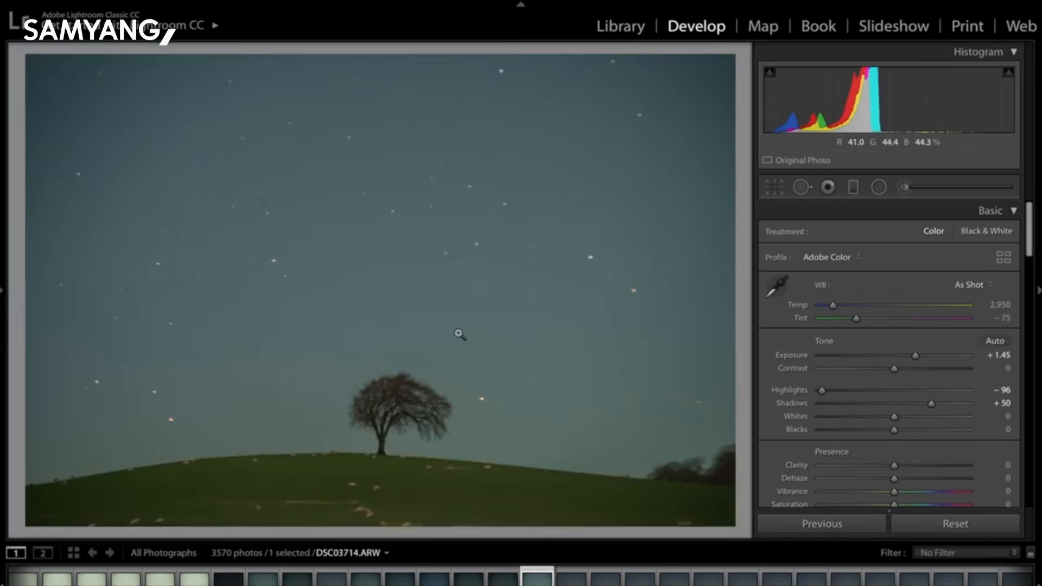
- Switch to the unedited, underexposed test shot DSC03705 with all tone values at zero
click(226, 577)
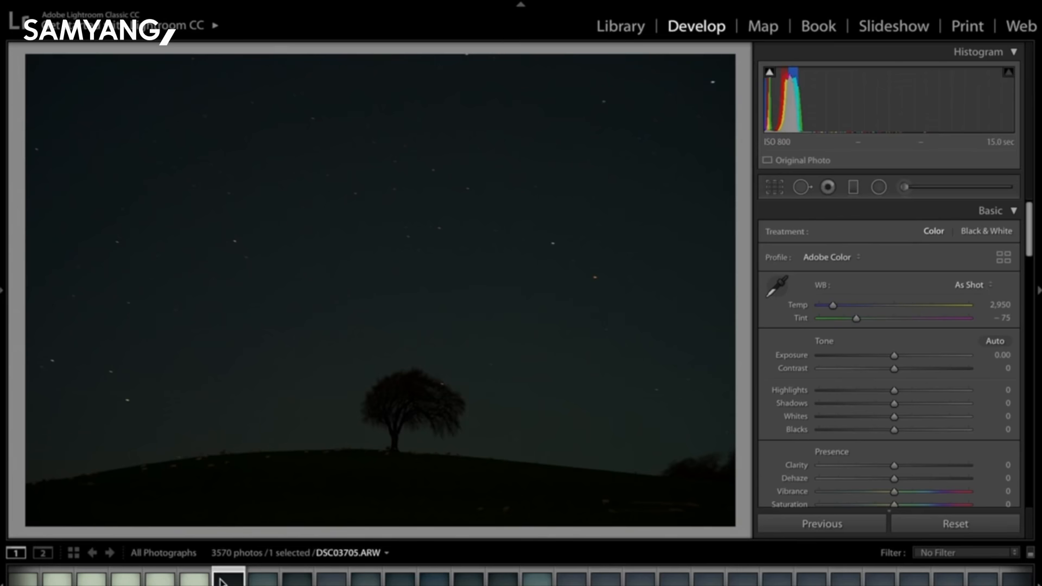
mouse_move(376, 142)
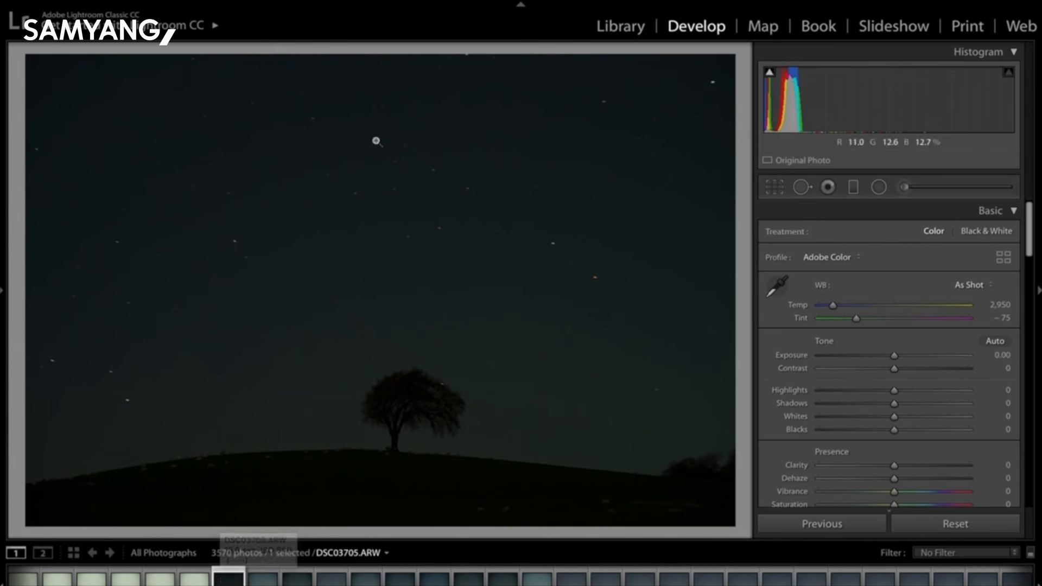